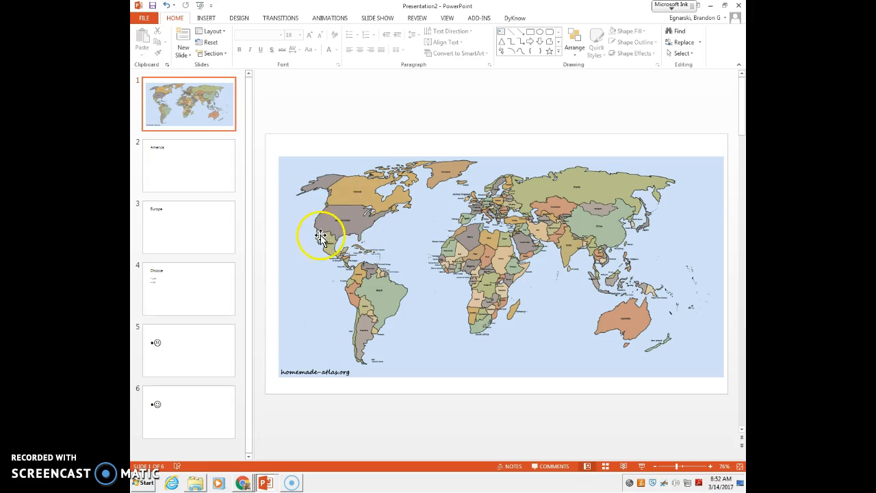
pyautogui.moveTo(373, 318)
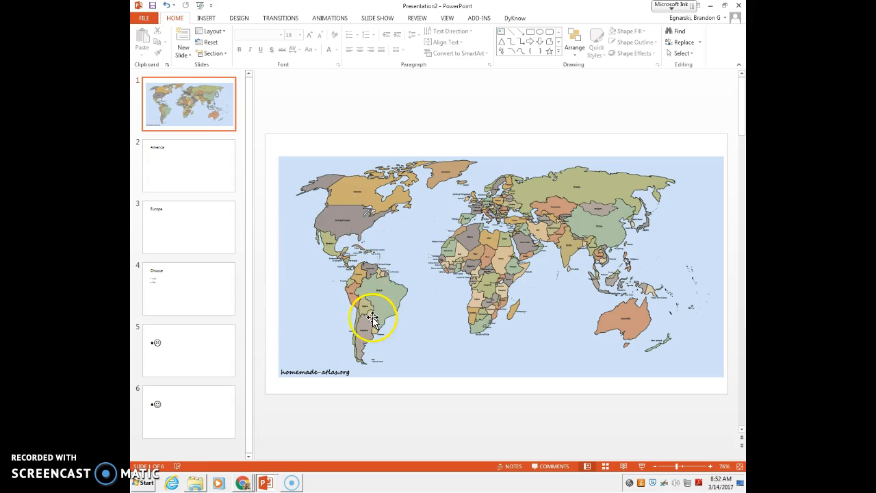
pyautogui.moveTo(627, 321)
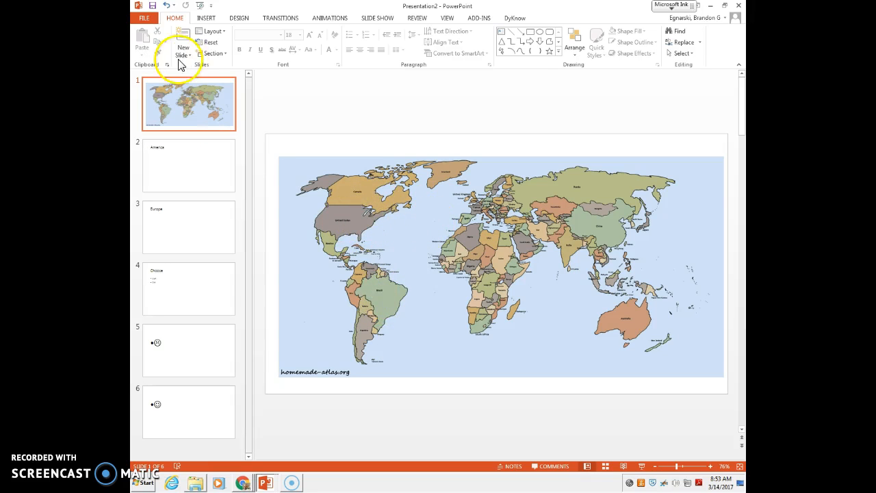
# Draw a blue rectangle shape sized to cover North America on the world map.
pyautogui.click(205, 18)
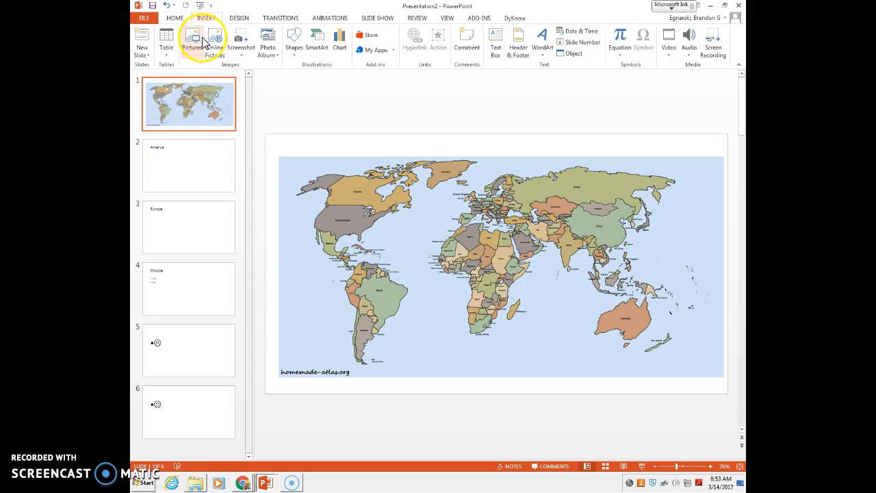
pyautogui.click(293, 40)
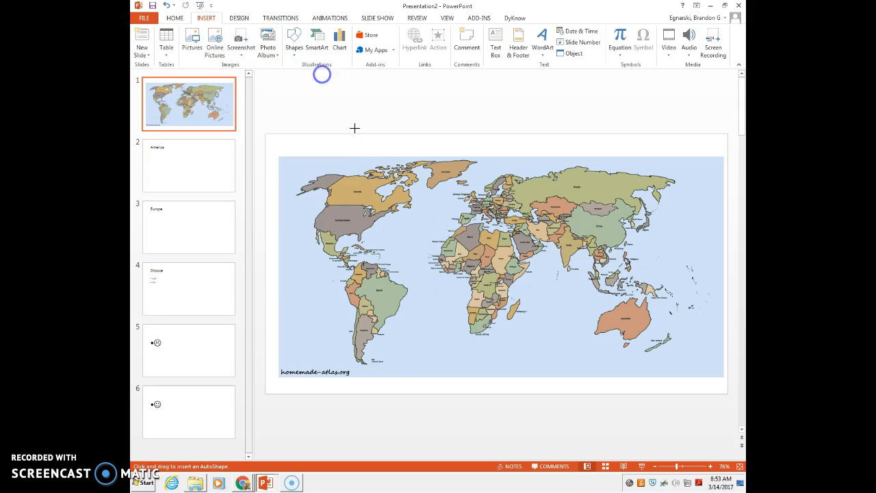
pyautogui.moveTo(299, 167); pyautogui.dragTo(402, 249)
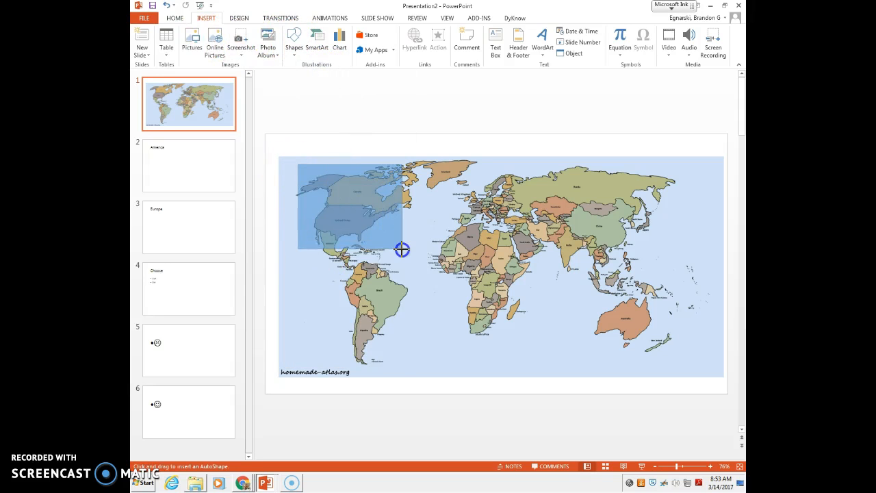
pyautogui.moveTo(402, 249); pyautogui.dragTo(424, 264)
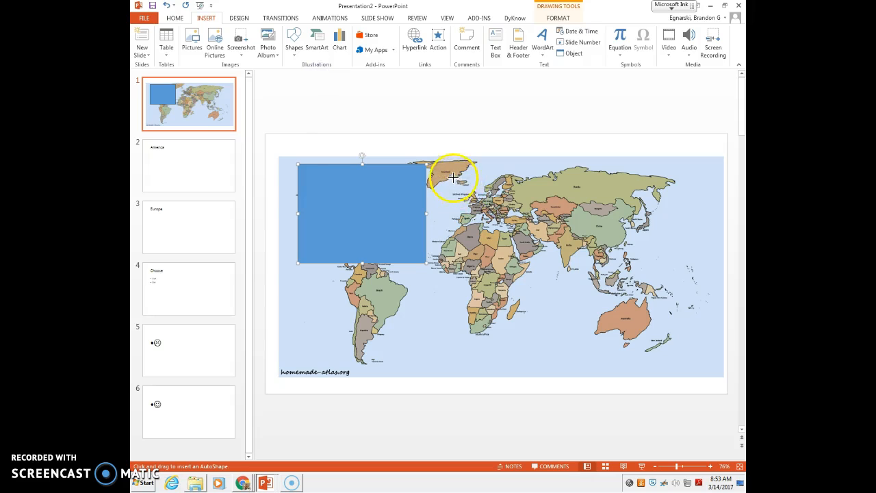
# Draw a shape over Europe and edit its outline points to curve around the region.
pyautogui.moveTo(427, 176); pyautogui.dragTo(536, 236)
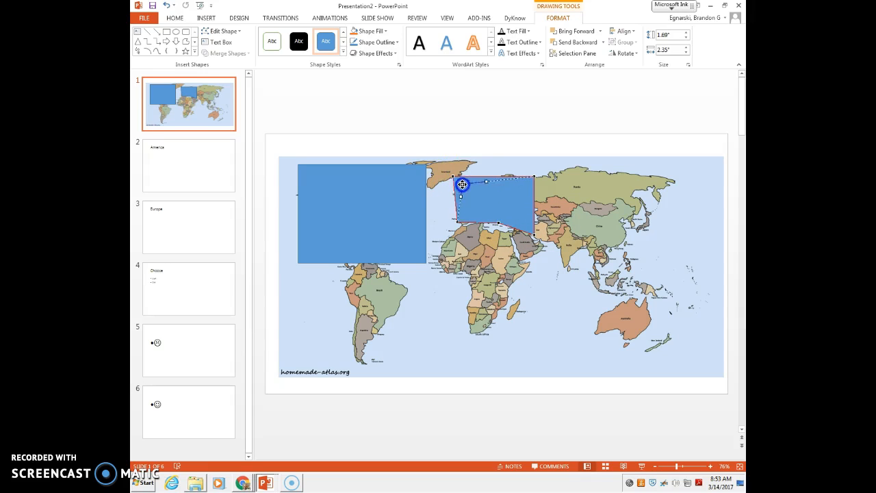
pyautogui.rightClick(498, 185)
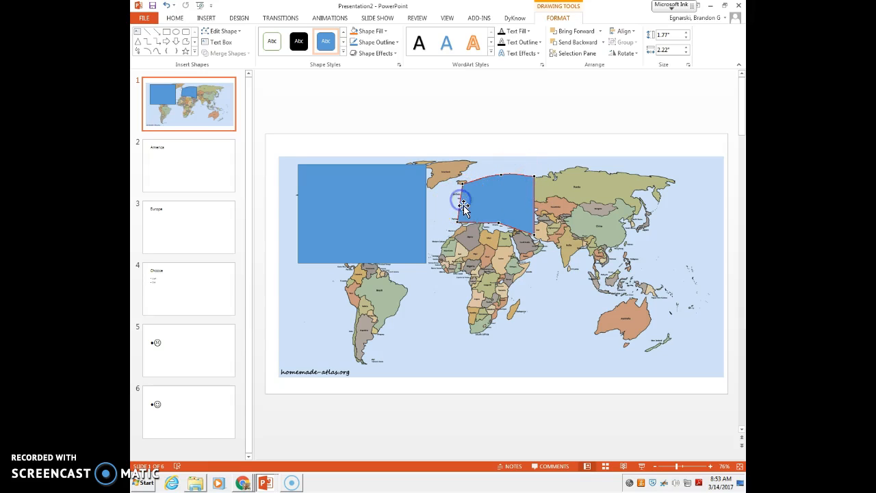
pyautogui.moveTo(463, 200); pyautogui.dragTo(457, 209)
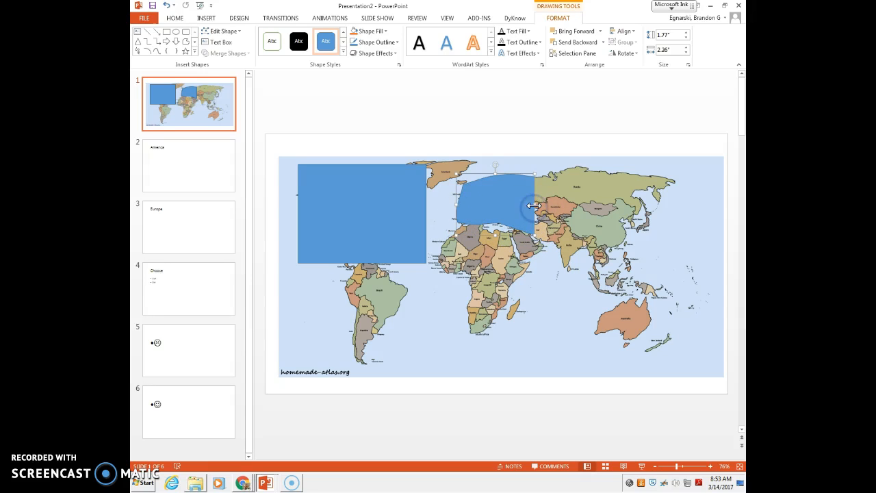
pyautogui.rightClick(534, 205)
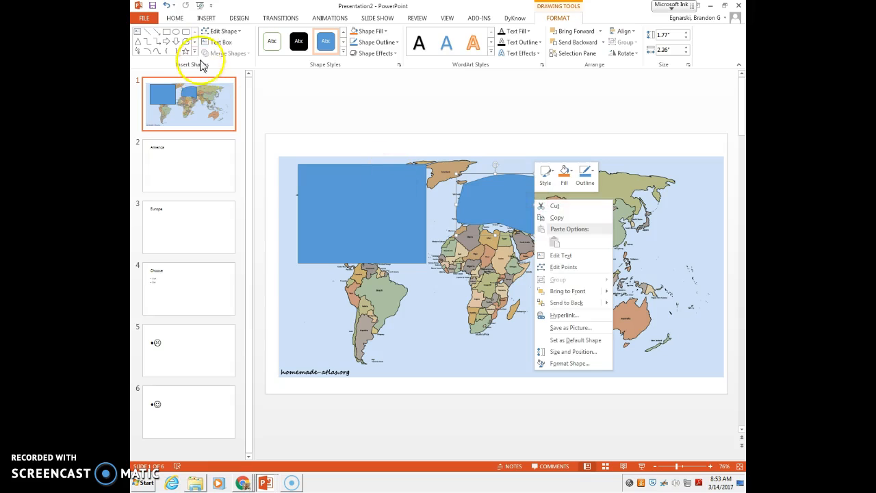
pyautogui.click(545, 198)
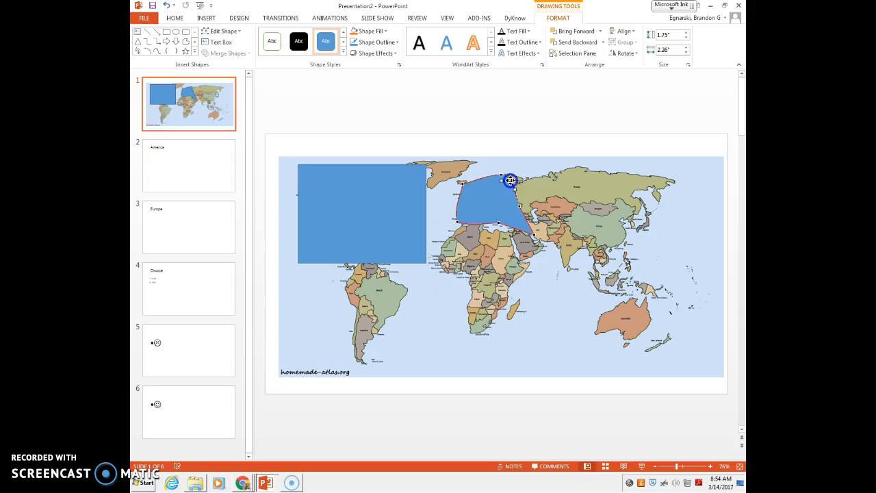
pyautogui.moveTo(509, 181); pyautogui.dragTo(520, 225)
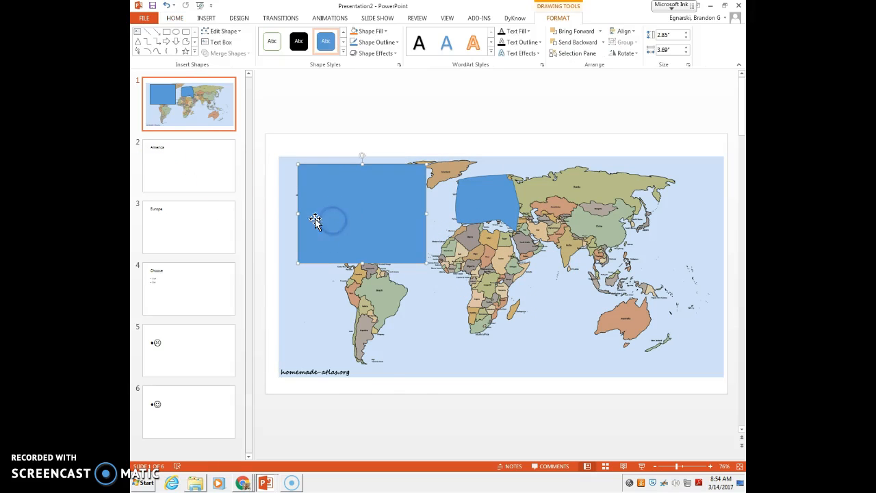
# Hyperlink the North America rectangle to the '2. America' slide in this document.
pyautogui.rightClick(316, 221)
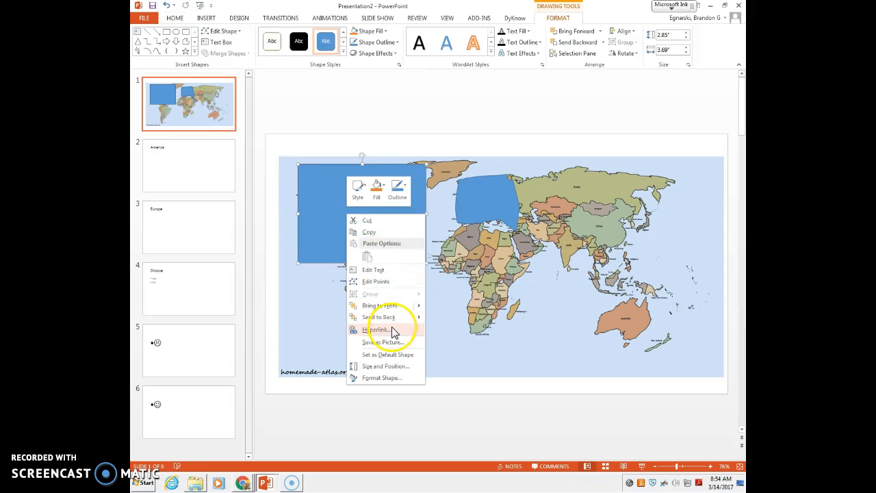
pyautogui.click(378, 329)
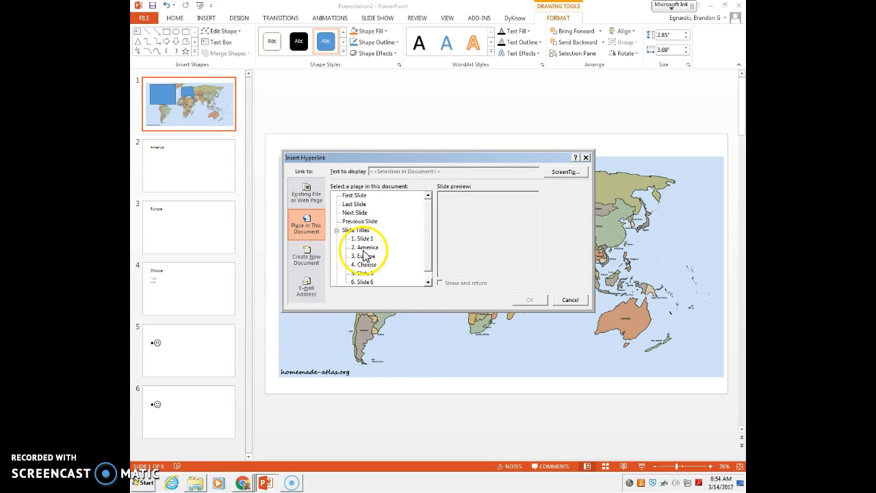
pyautogui.click(366, 247)
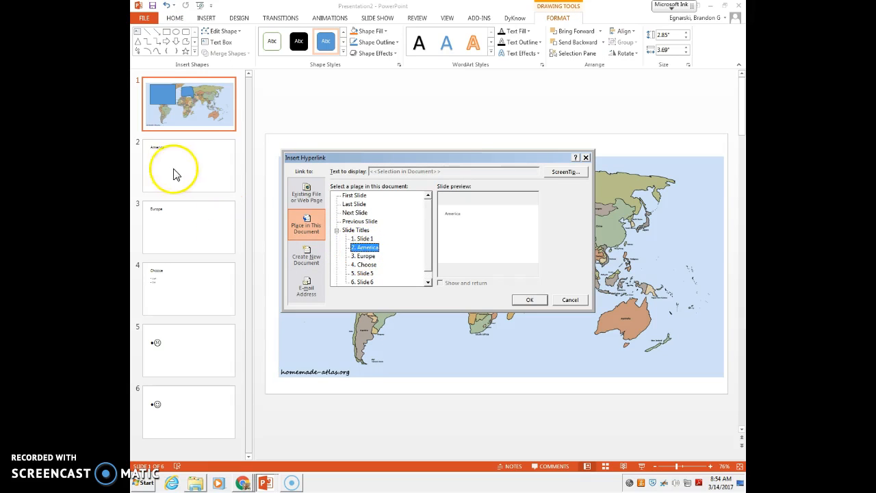
pyautogui.moveTo(508, 282)
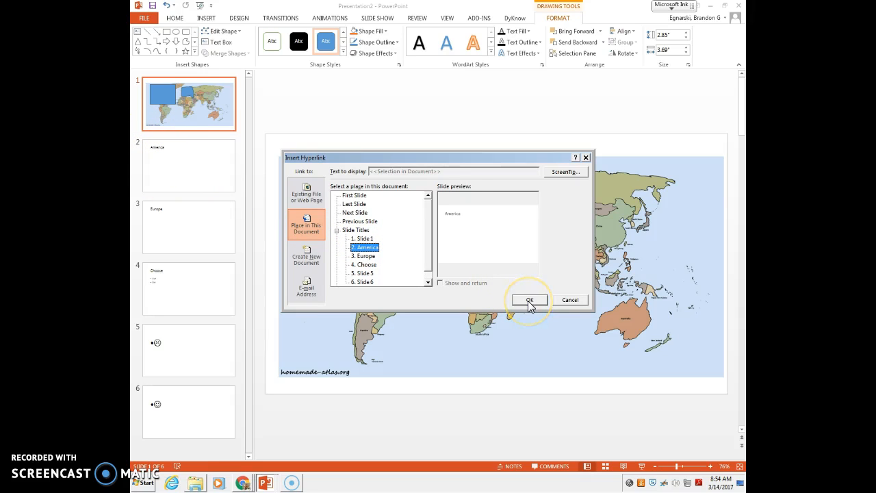
pyautogui.click(528, 300)
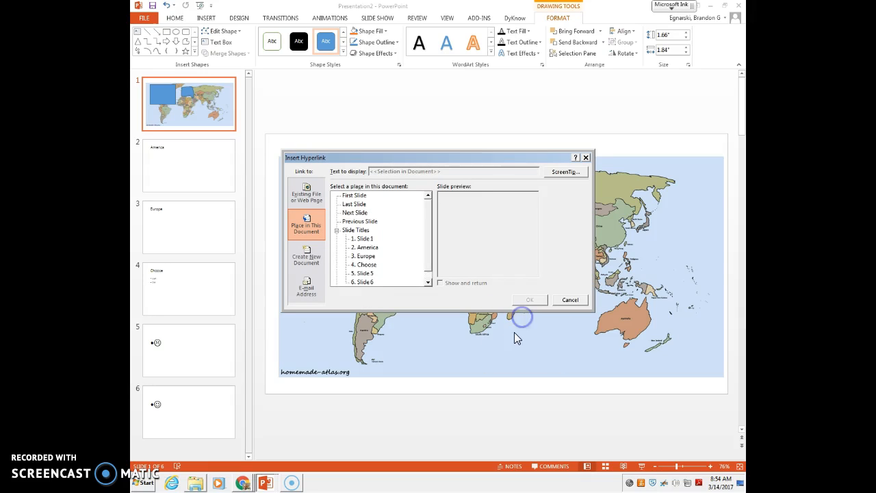
# Hyperlink the Europe shape to the '3. Europe' slide.
pyautogui.click(364, 256)
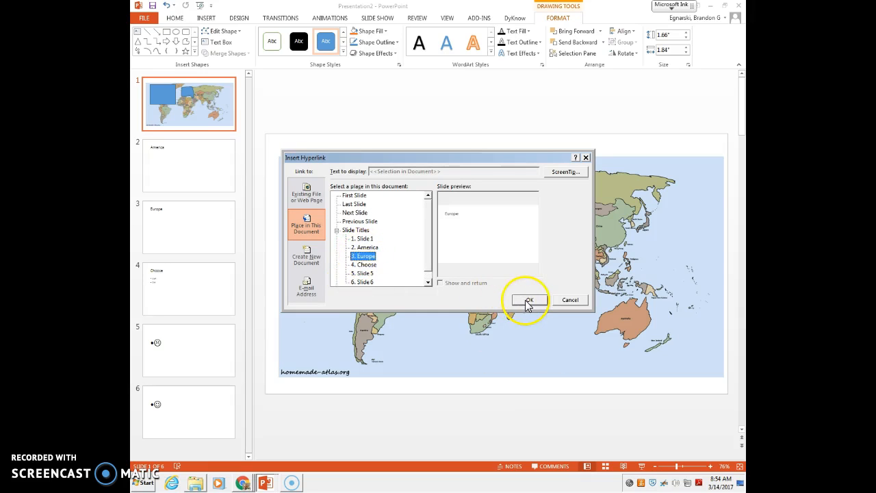
pyautogui.click(529, 300)
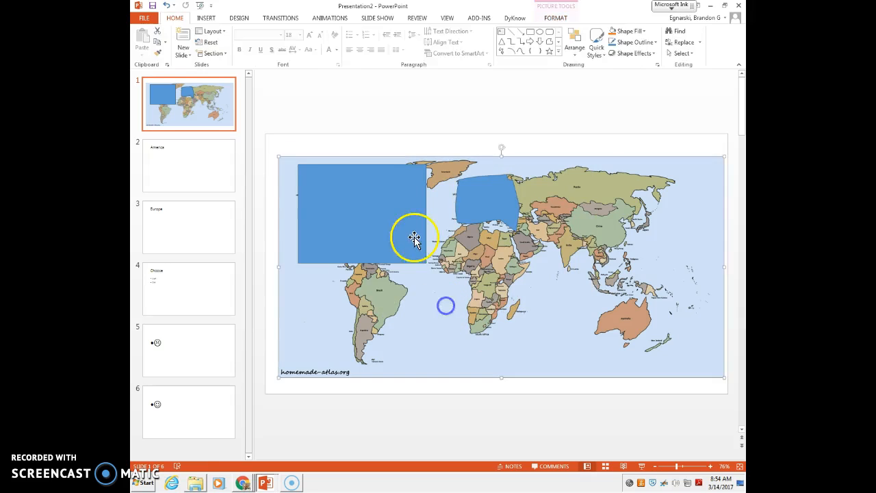
# In Format Shape, set the North America shape's solid fill to 100% transparency.
pyautogui.rightClick(413, 238)
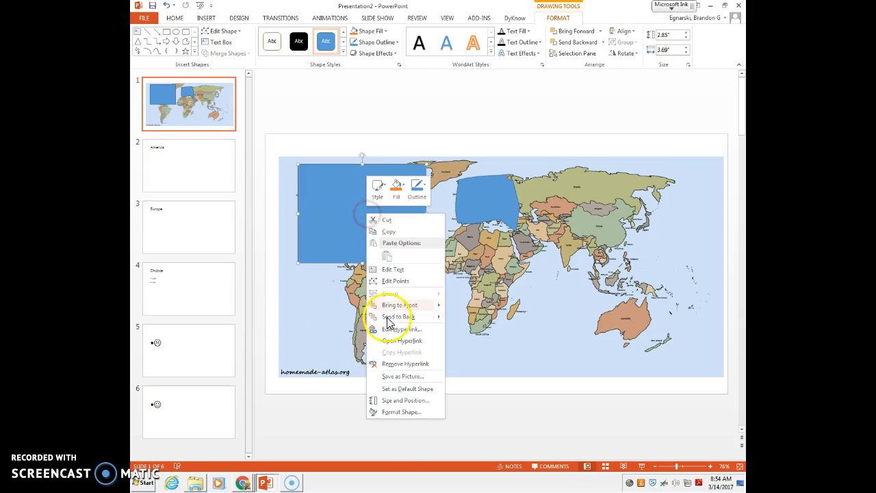
pyautogui.click(401, 411)
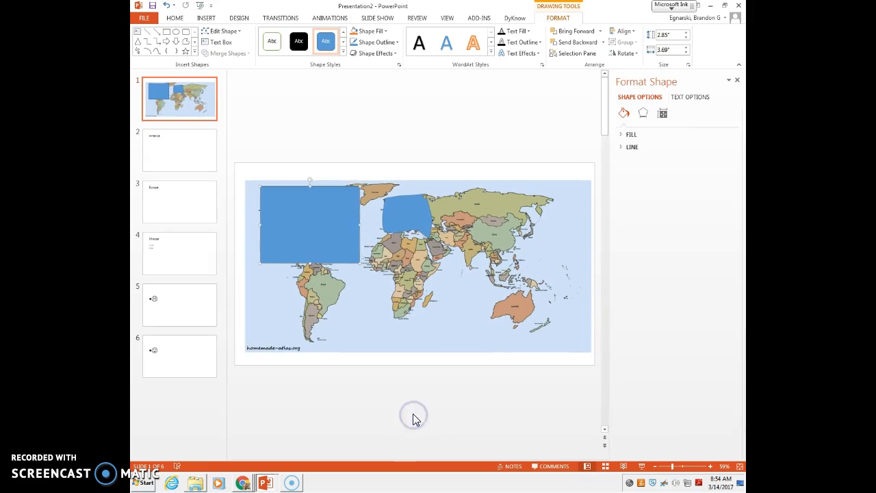
pyautogui.click(629, 134)
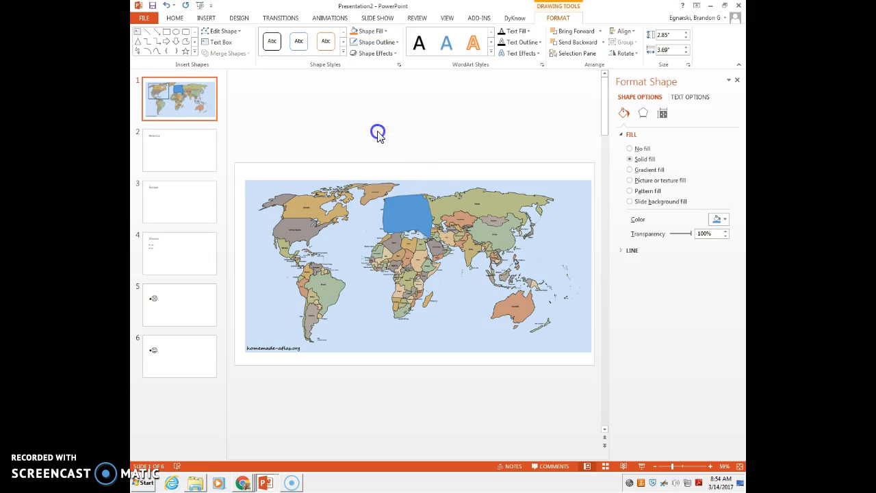
pyautogui.click(394, 194)
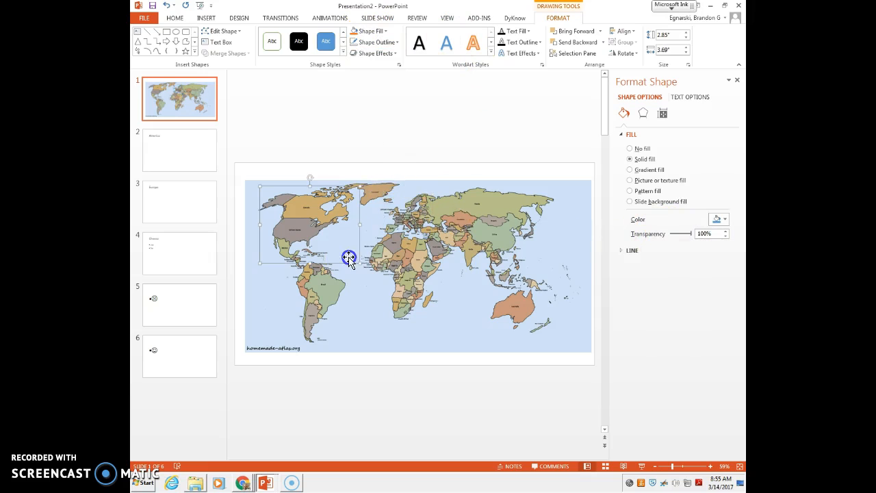
pyautogui.click(378, 17)
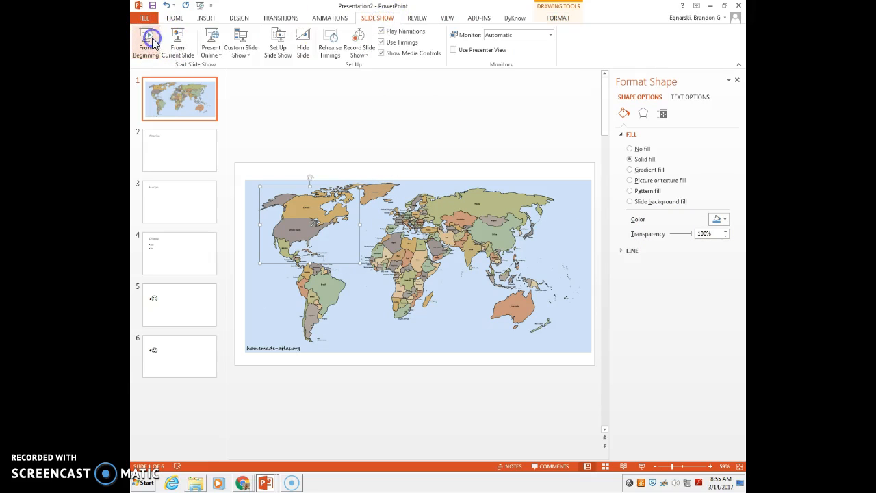
# Start the slide show from the beginning to test the hidden map link.
pyautogui.click(151, 38)
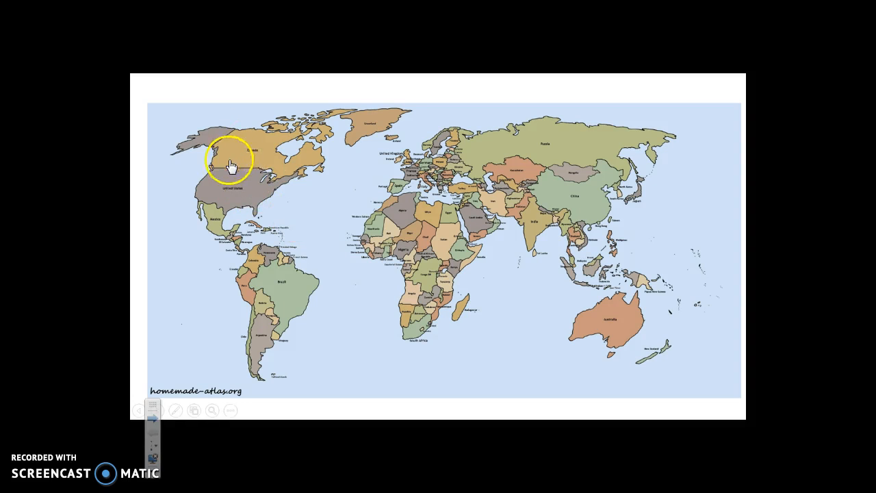
pyautogui.moveTo(217, 235)
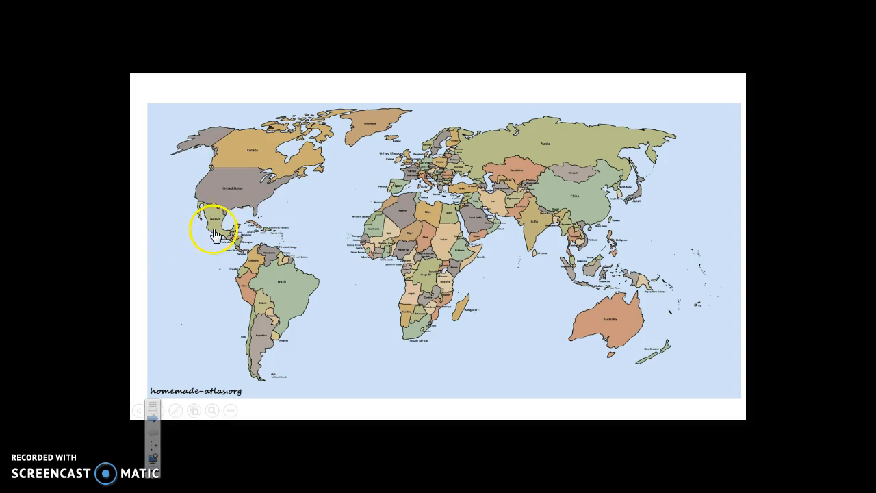
pyautogui.moveTo(431, 195)
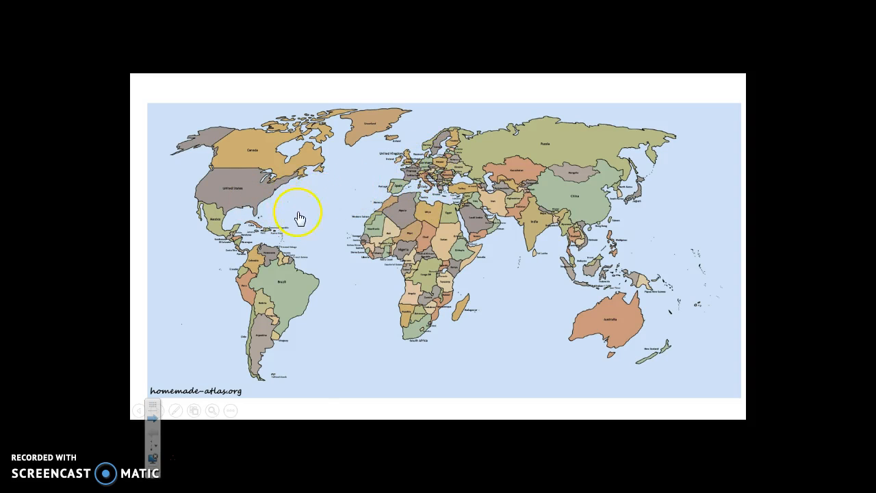
pyautogui.moveTo(438, 149)
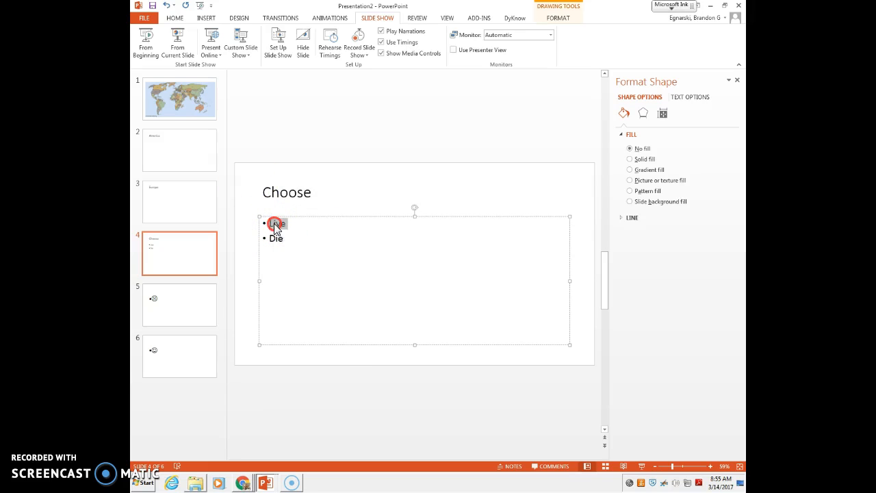
# Hyperlink the word 'Live' on the Choose slide to Slide 5 in this document.
pyautogui.doubleClick(276, 223)
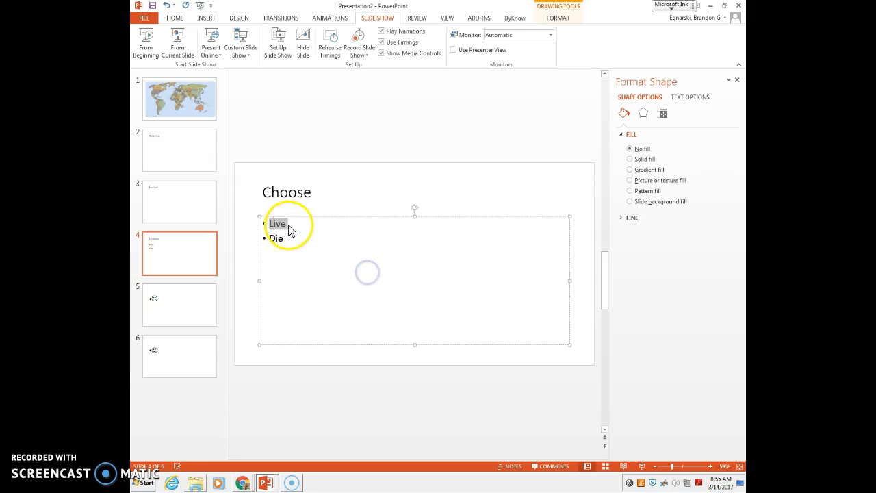
pyautogui.rightClick(276, 223)
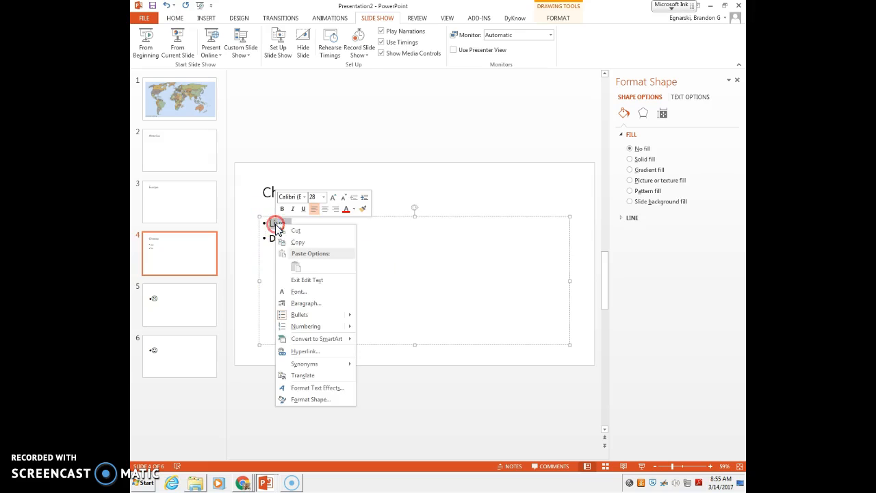
pyautogui.click(304, 351)
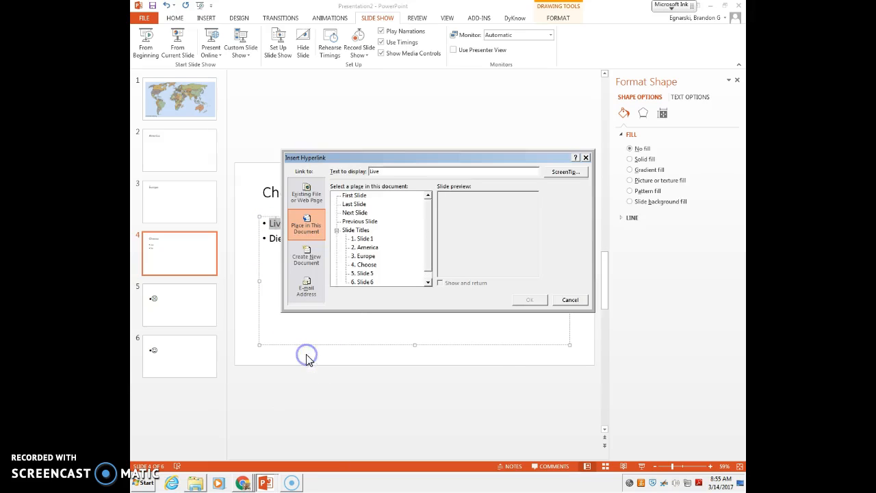
pyautogui.click(363, 274)
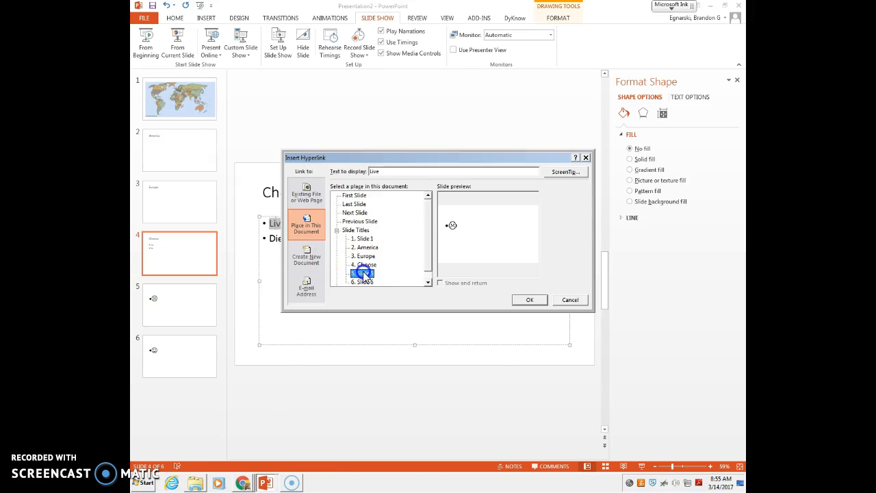
pyautogui.click(362, 274)
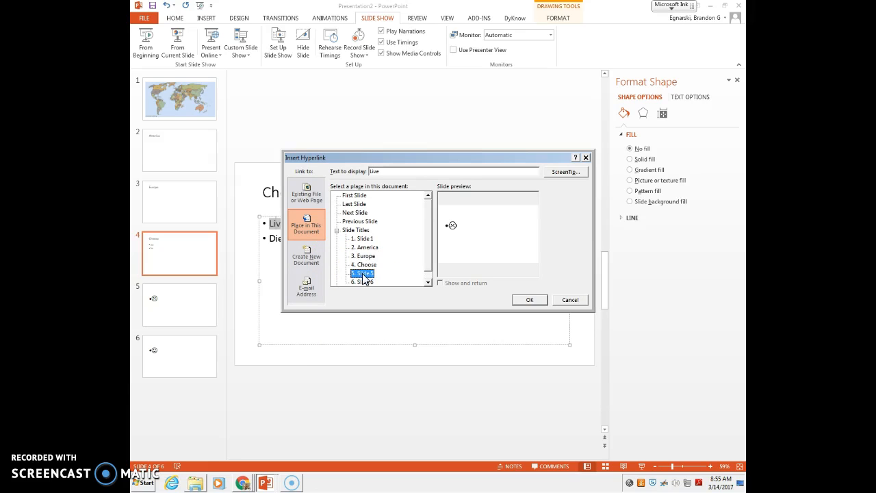
pyautogui.click(528, 300)
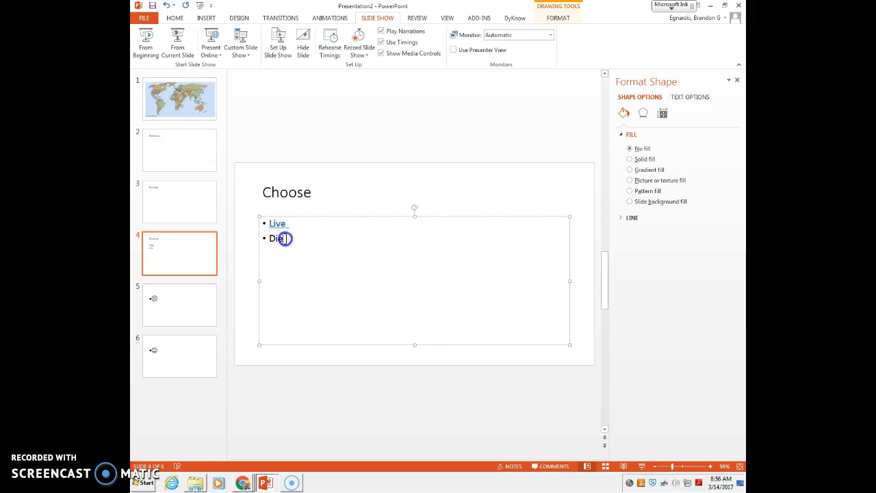
# Hyperlink the word 'Die' to a slide in this document as well.
pyautogui.rightClick(276, 238)
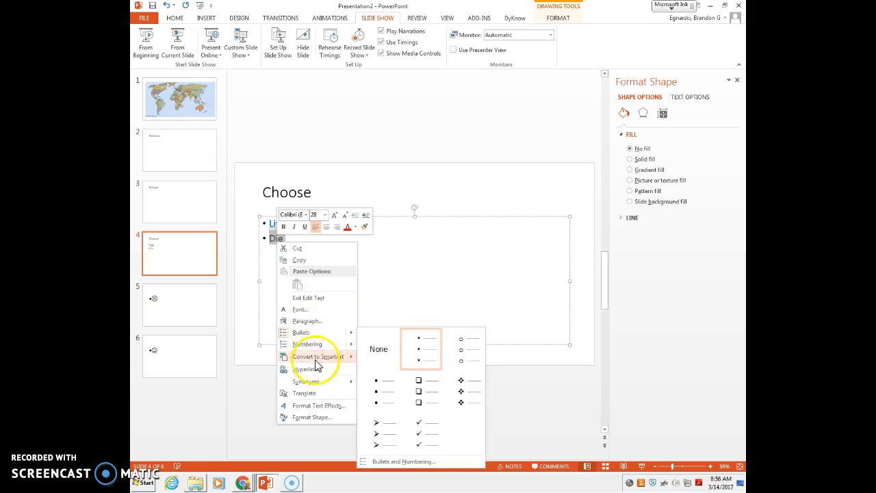
pyautogui.click(306, 369)
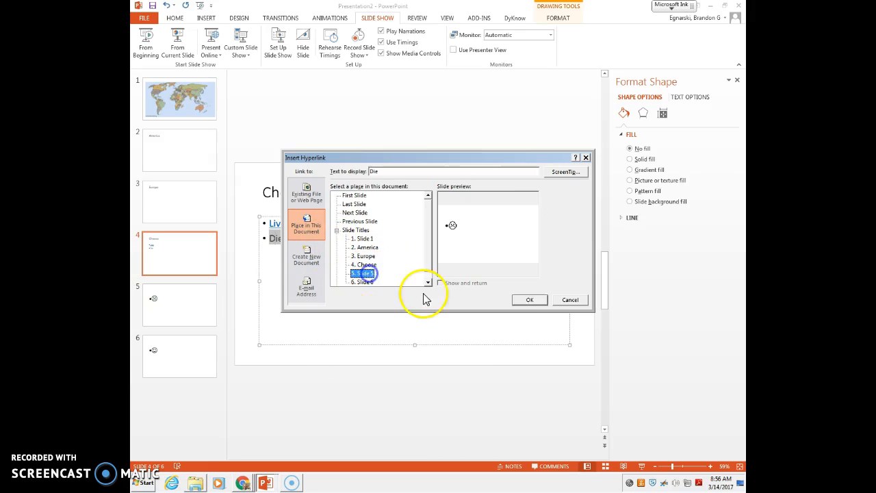
pyautogui.click(528, 300)
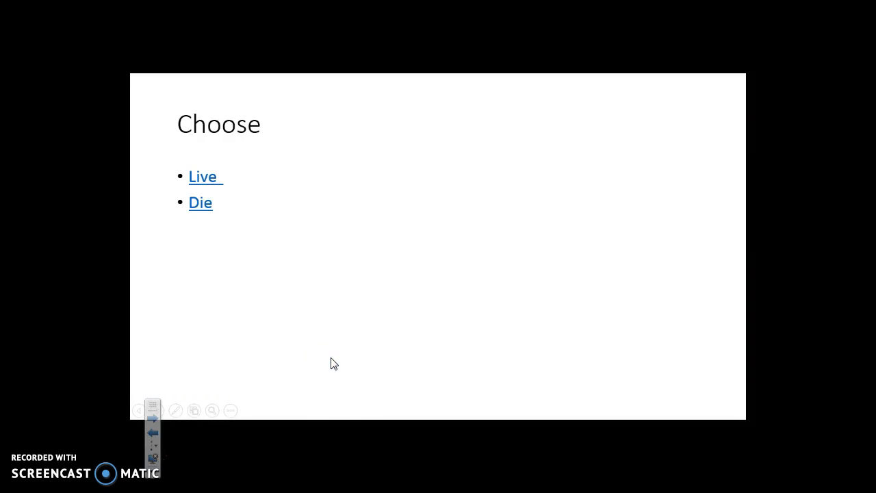
# Try the Live link in the slideshow, then exit presenting back to slide 5.
pyautogui.rightClick(208, 185)
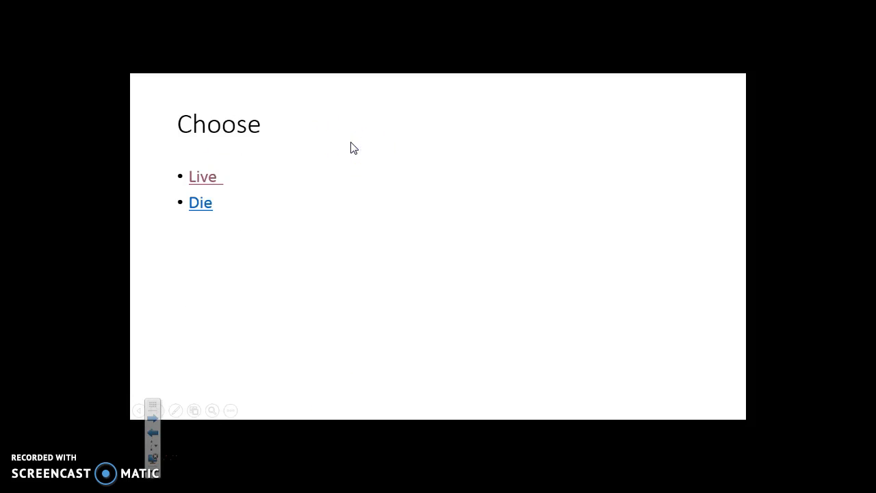
pyautogui.press('Escape')
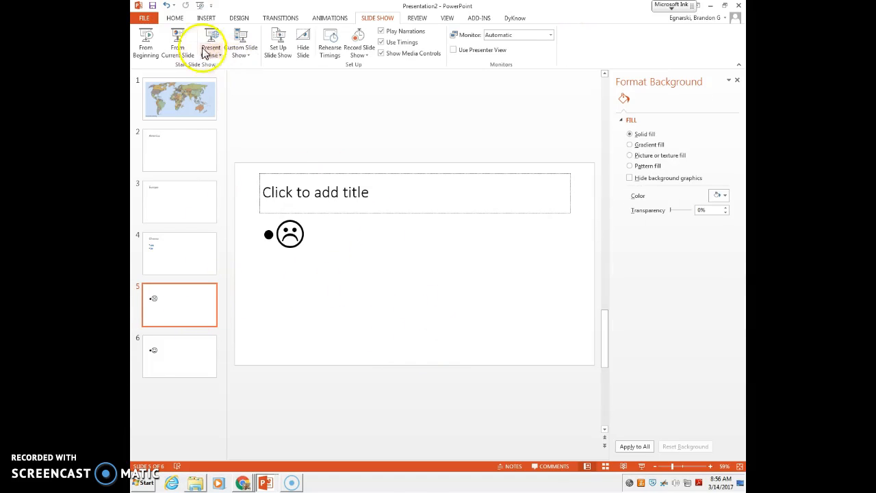
# Add a text box reading 'Go to beginning / start over' at the slide's bottom right.
pyautogui.click(205, 17)
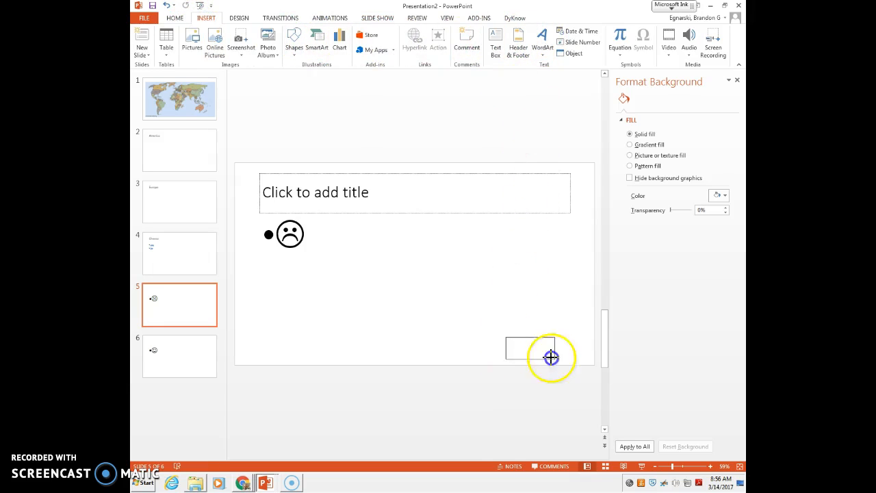
pyautogui.click(531, 349)
pyautogui.write('Go to beginning')
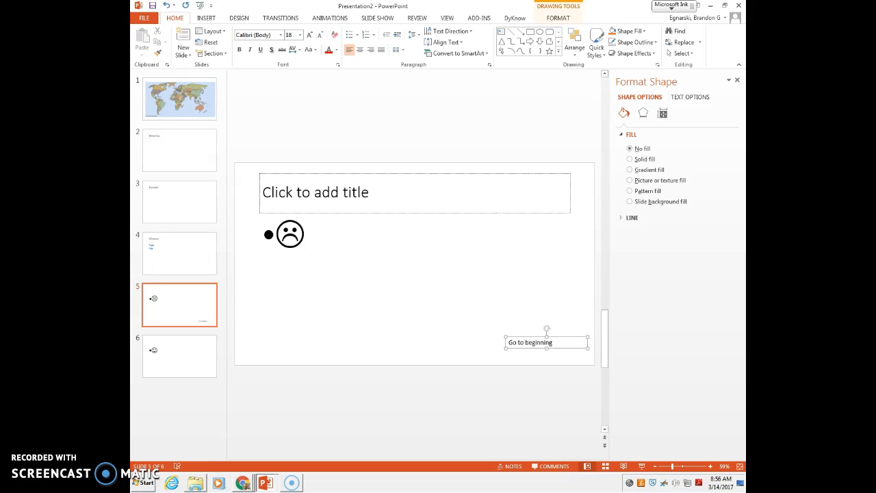
pyautogui.write('/ s')
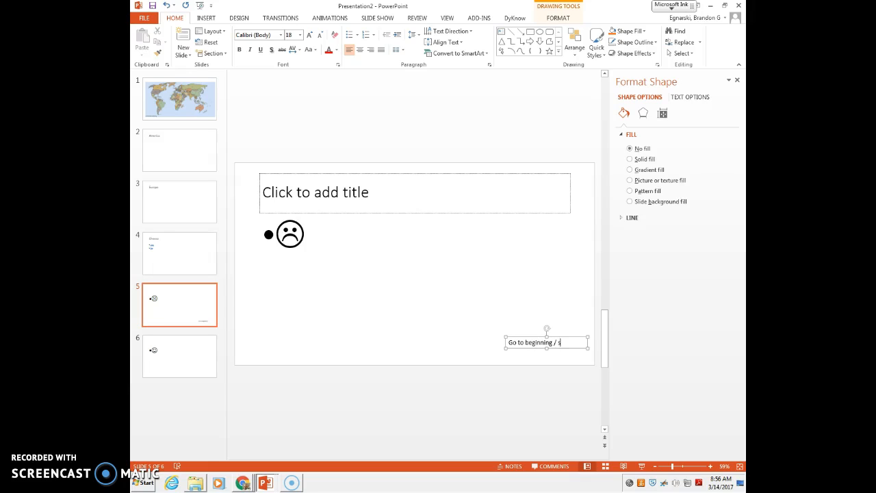
pyautogui.write('tart over')
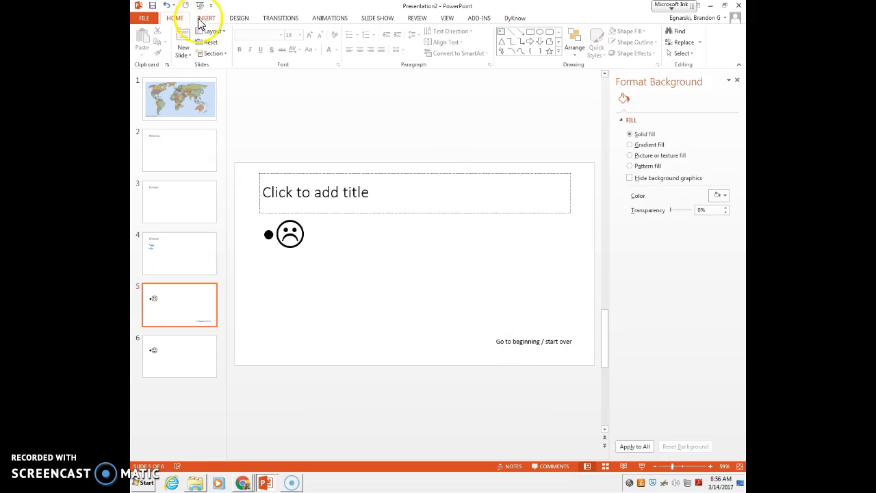
# Present from the sad-face slide and follow the start-over link back to the world map.
pyautogui.click(378, 18)
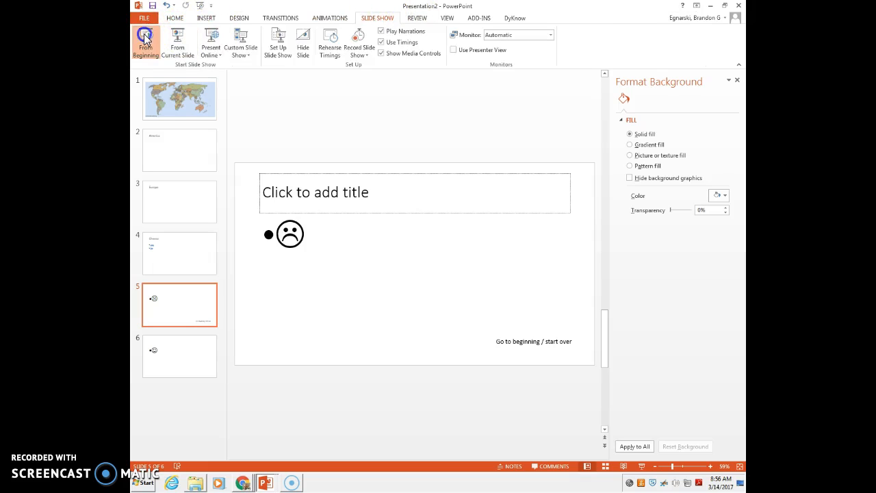
pyautogui.click(145, 42)
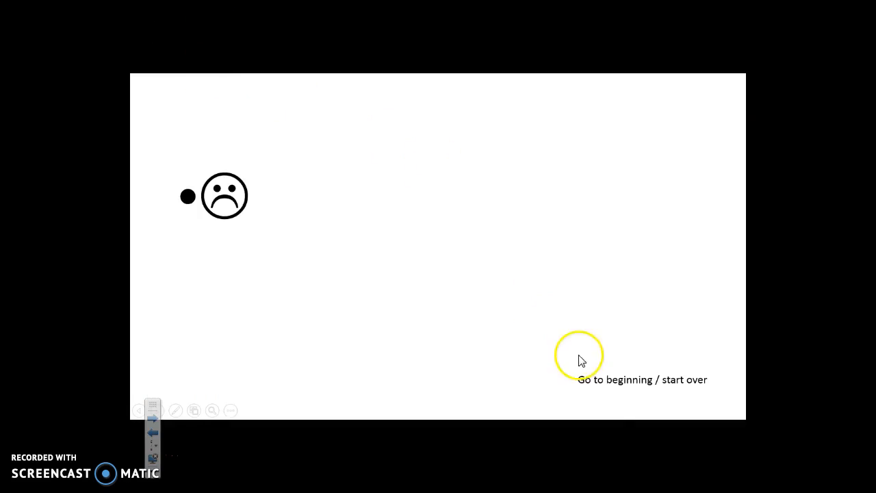
pyautogui.click(577, 356)
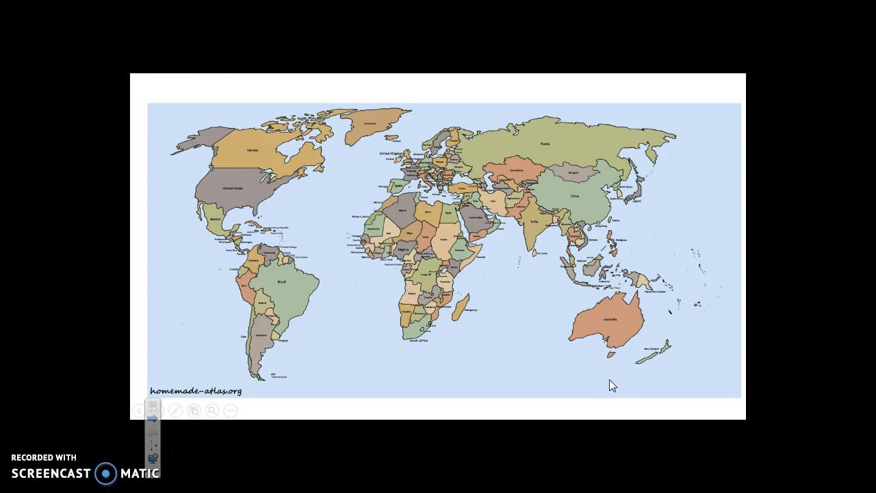